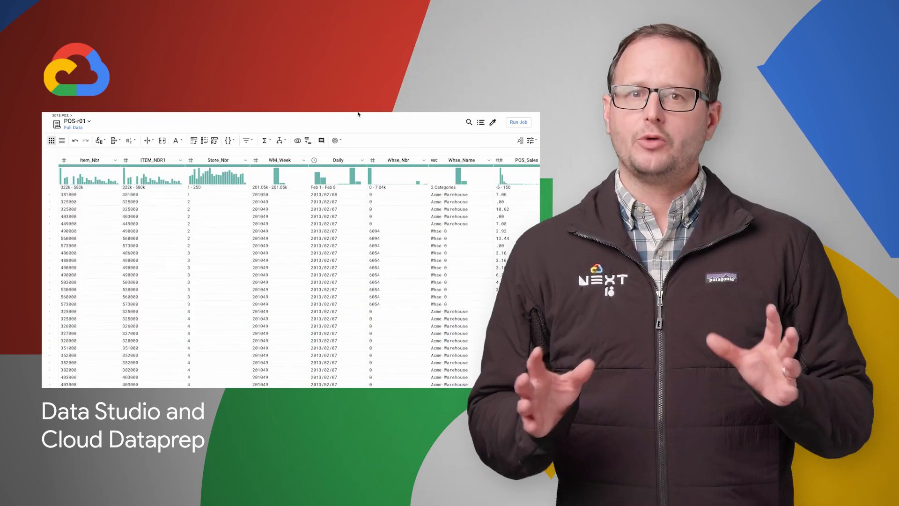
pyautogui.moveTo(99, 141)
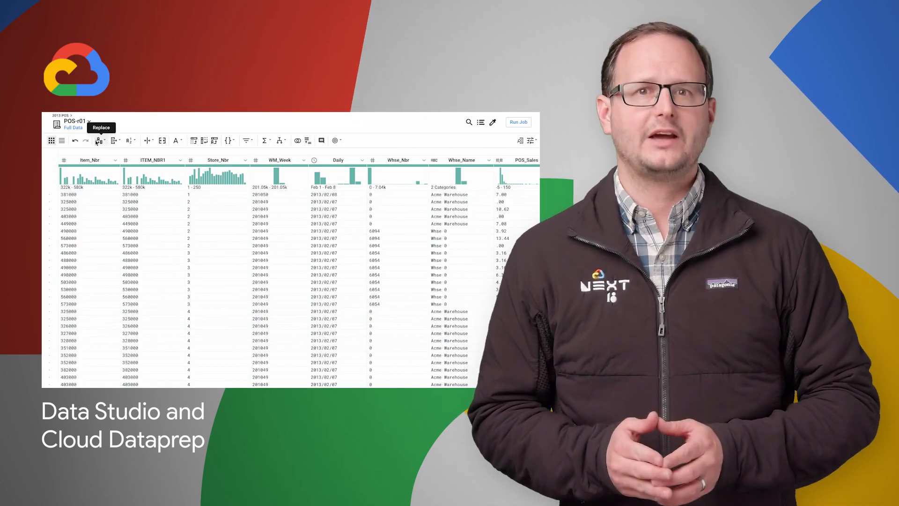
# Complete the Instance ID so it reads 'ga-of-redis-on-gcp'.
pyautogui.click(114, 140)
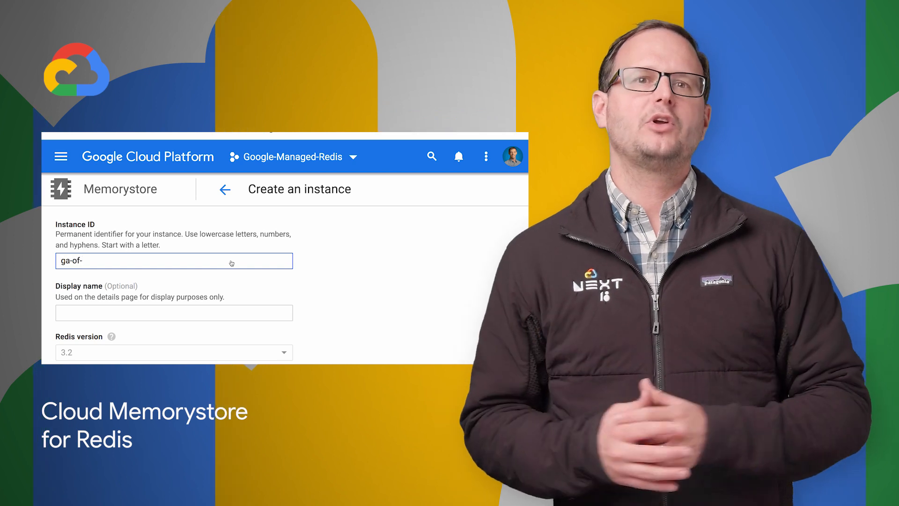
pyautogui.write('redis-on-gcp')
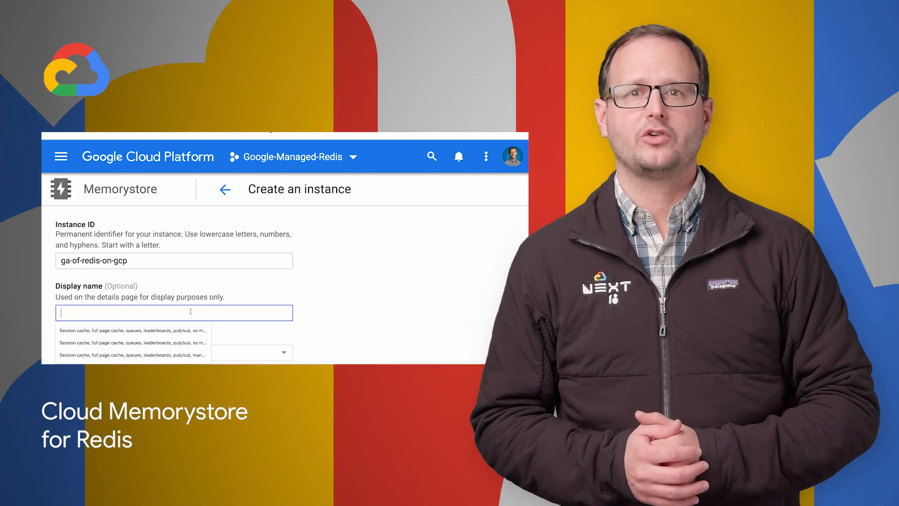
# Begin the display name with 'There are loads of reasons to use Redis in t'.
pyautogui.write('There are loads')
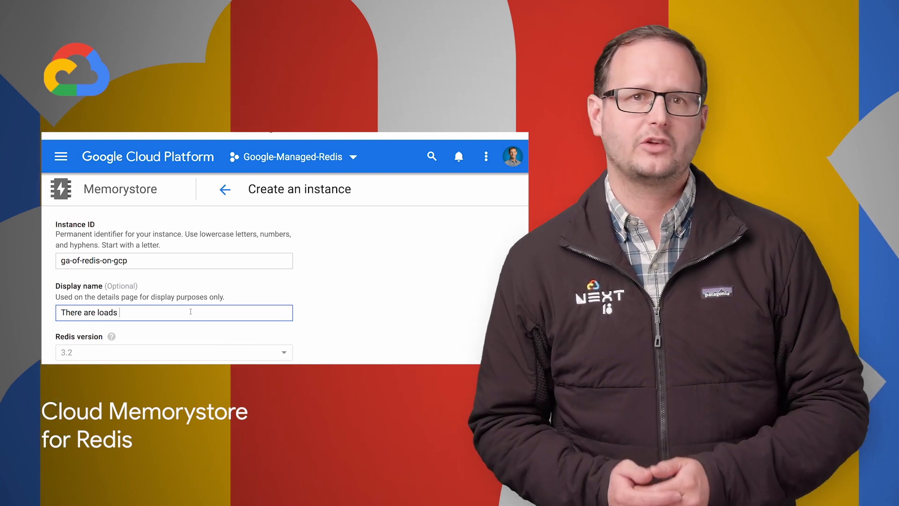
pyautogui.write('of rasons')
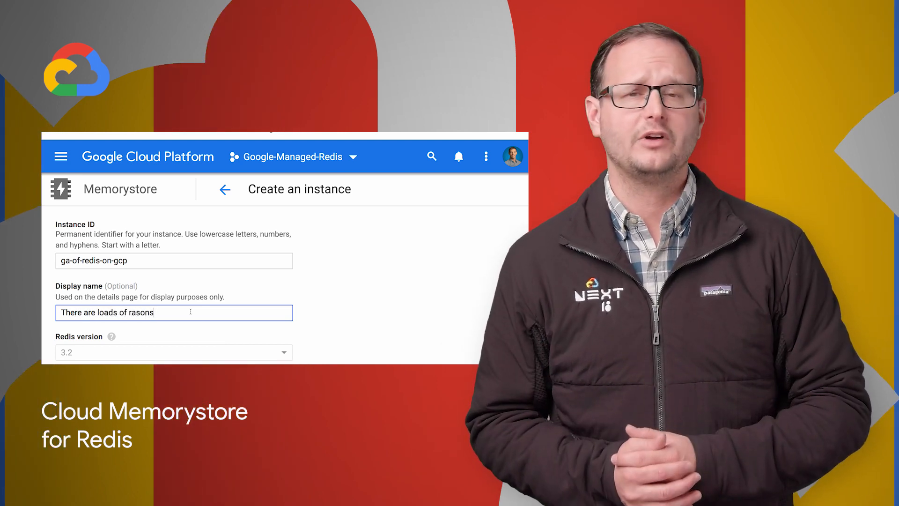
pyautogui.write('reasons to')
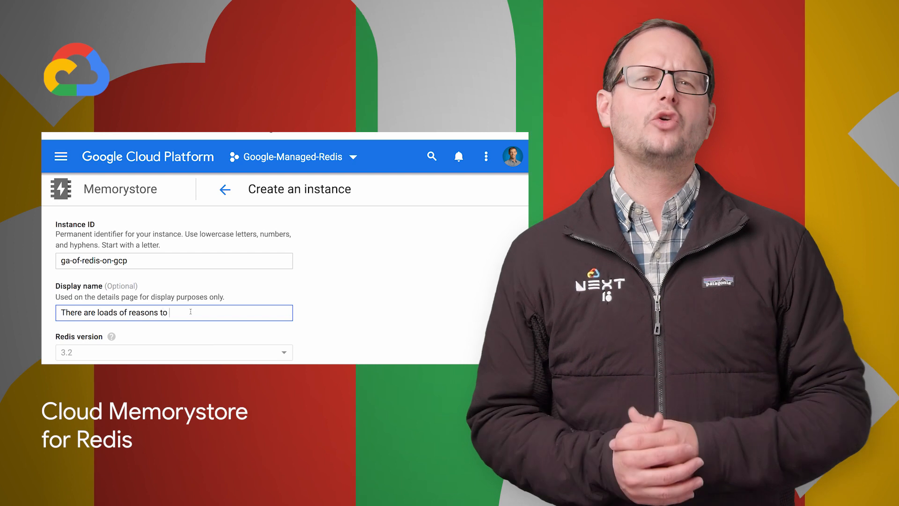
pyautogui.write('use Redis')
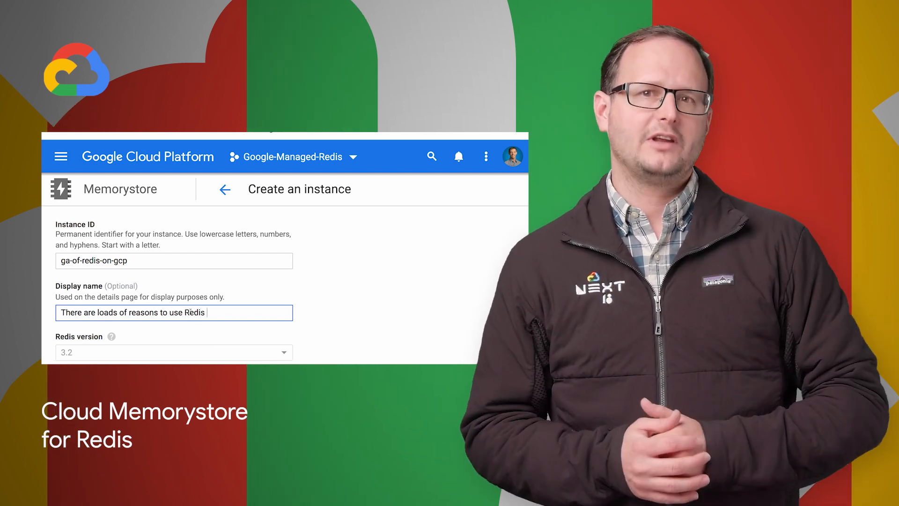
pyautogui.write('in t')
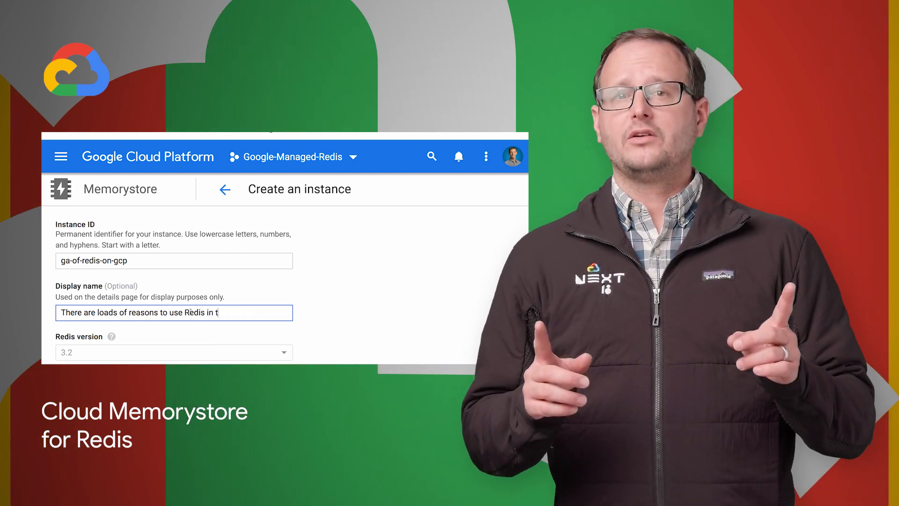